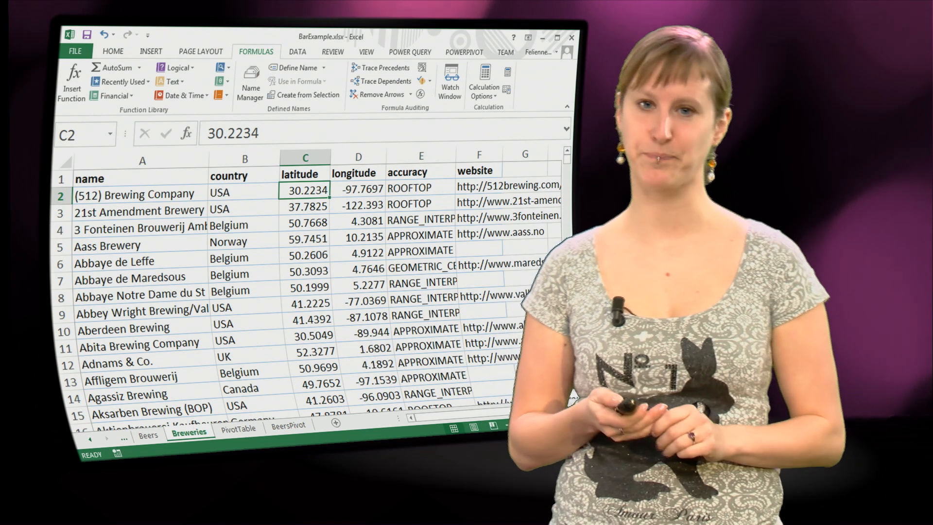
Step: Show the Insert commands and select a cell inside the Breweries table
{"action": "left_click", "coordinate": [152, 51]}
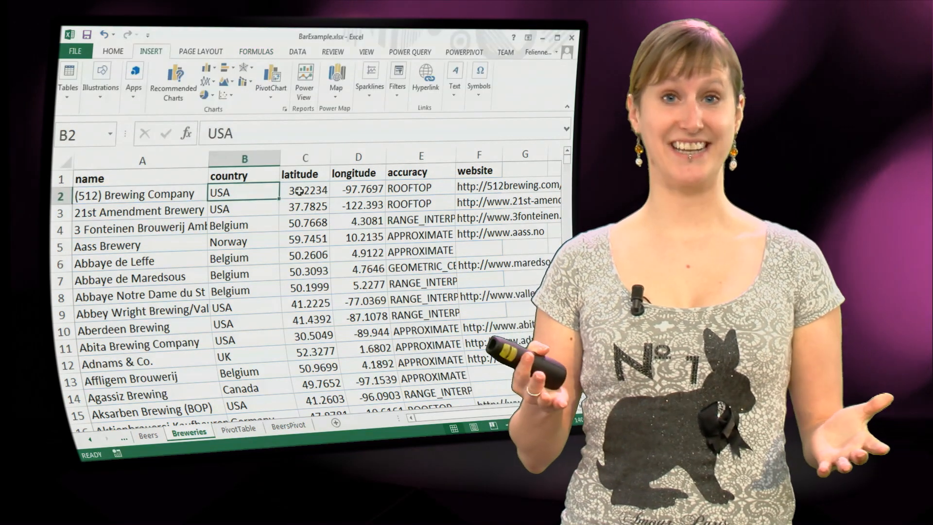
{"action": "left_click", "coordinate": [358, 189]}
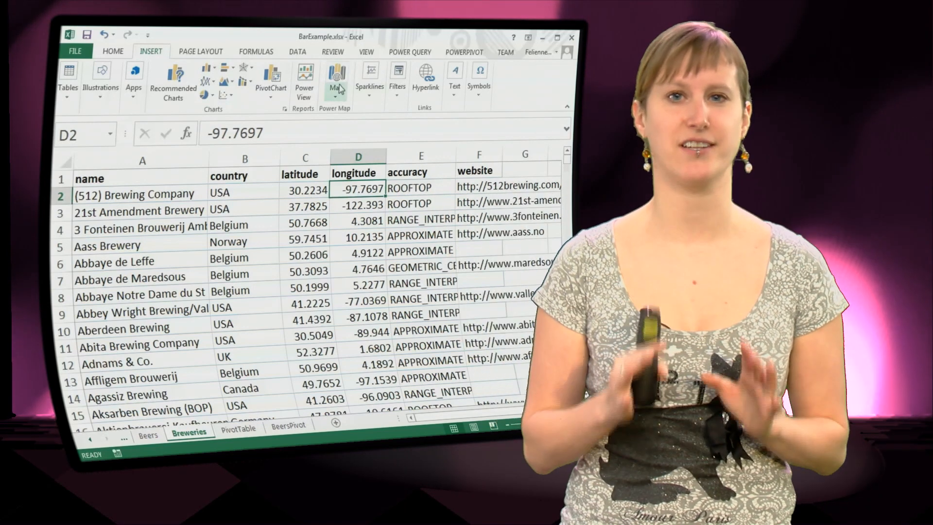
Step: Launch Power Map, start a tour, and choose latitude as a Brewery geography field
{"action": "left_click", "coordinate": [336, 80]}
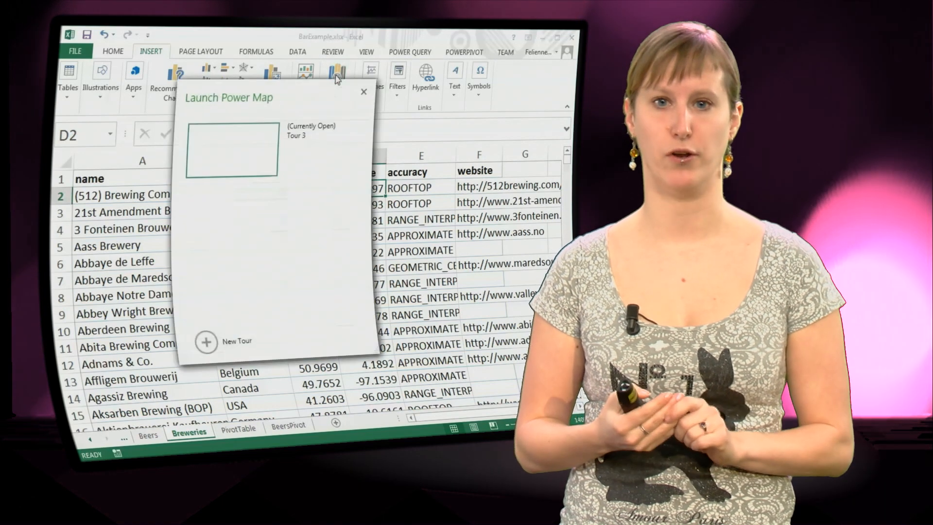
{"action": "left_click", "coordinate": [231, 151]}
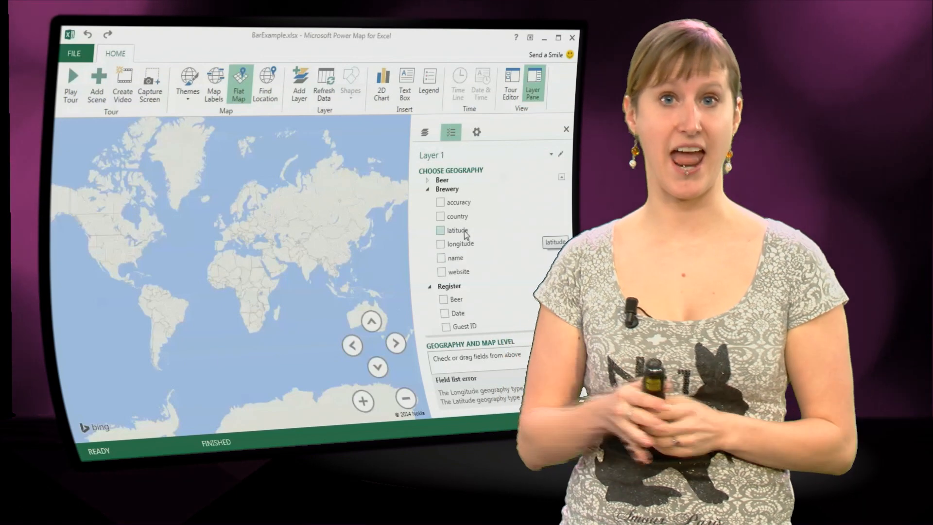
{"action": "left_click", "coordinate": [442, 231]}
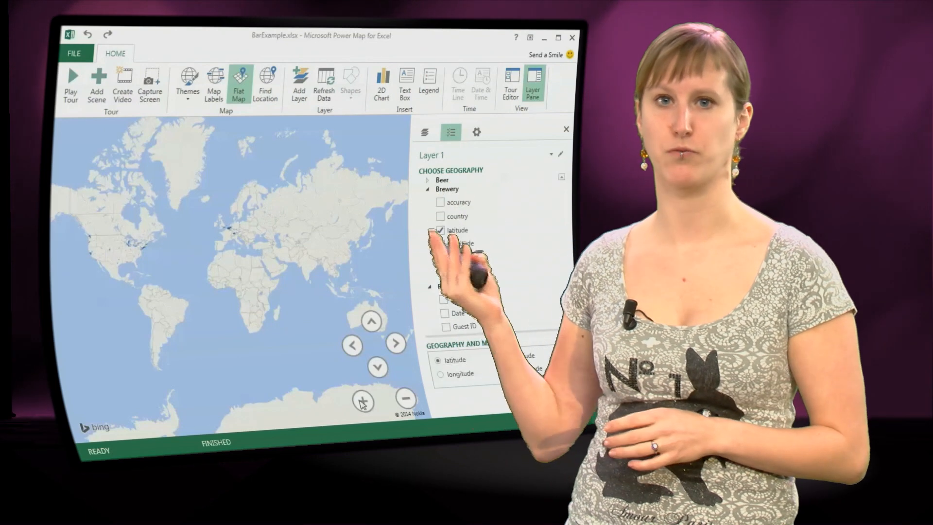
Step: Zoom the world map in on the brewery points across Europe
{"action": "left_click", "coordinate": [440, 244]}
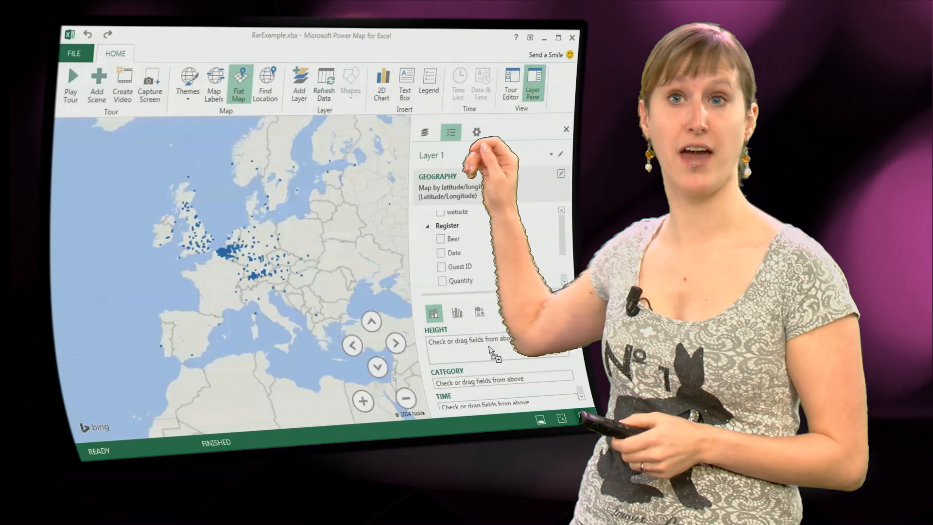
Step: Set column height to summed Quantity and add the Time field for animation
{"action": "left_click", "coordinate": [442, 280]}
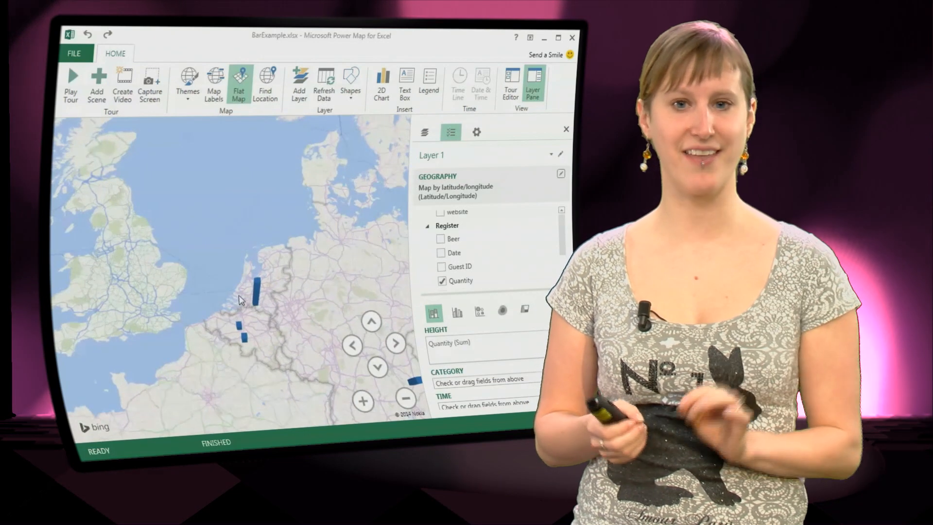
{"action": "left_click", "coordinate": [255, 292]}
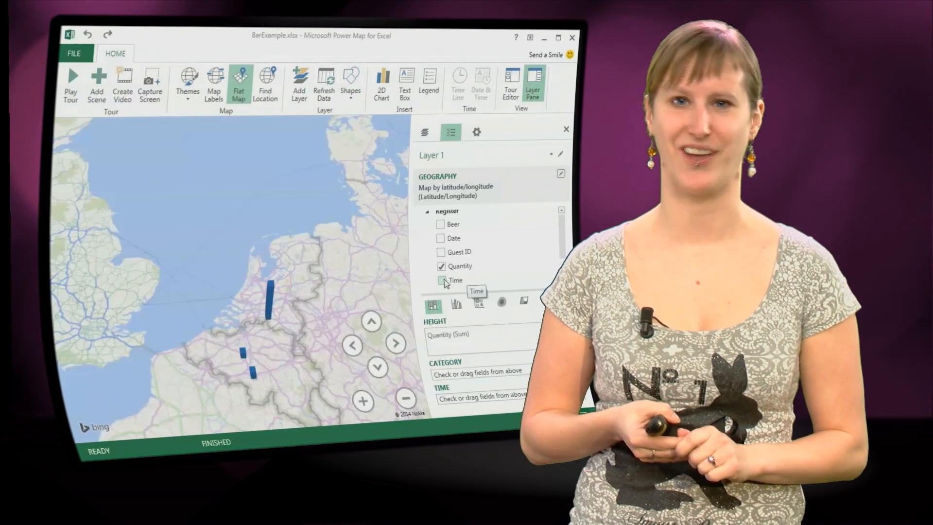
{"action": "left_click", "coordinate": [441, 280]}
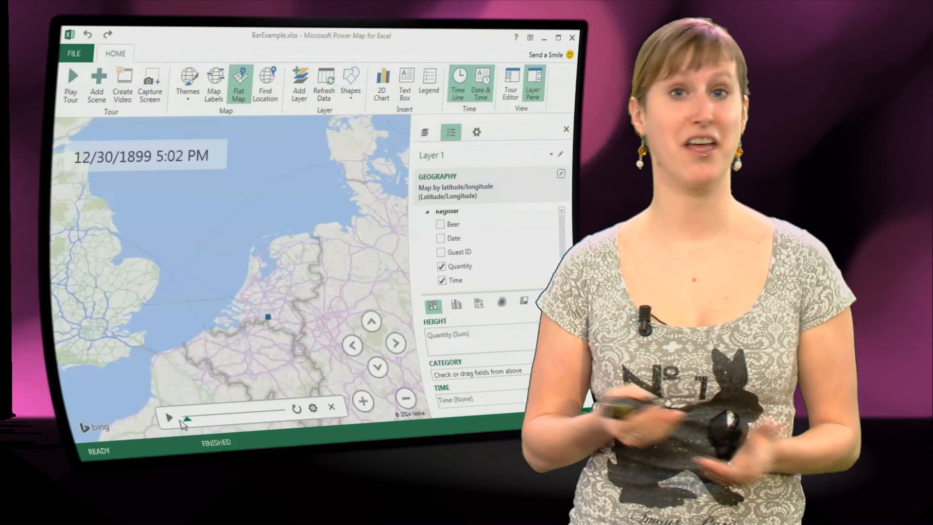
Step: Drag the timeline slider and play the animation through to 11:45 PM
{"action": "left_click_drag", "start_coordinate": [187, 415], "coordinate": [280, 414]}
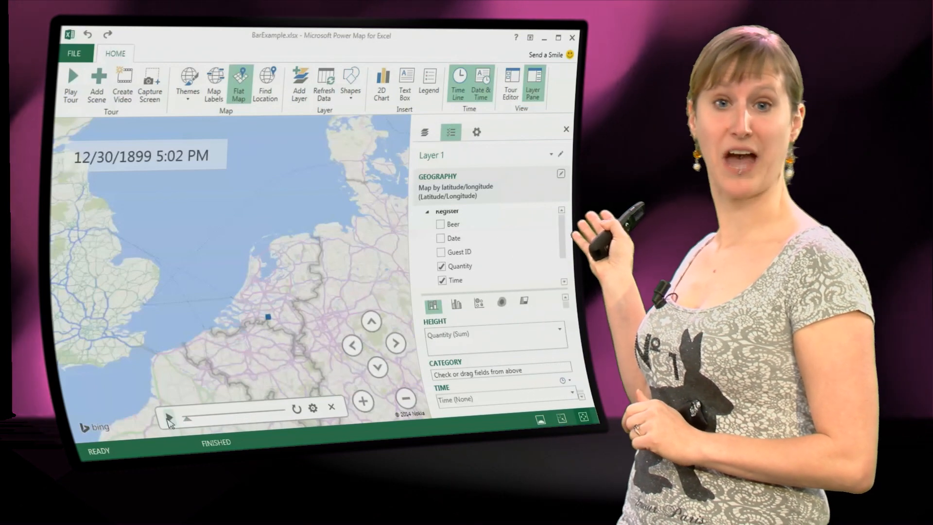
{"action": "left_click", "coordinate": [169, 407]}
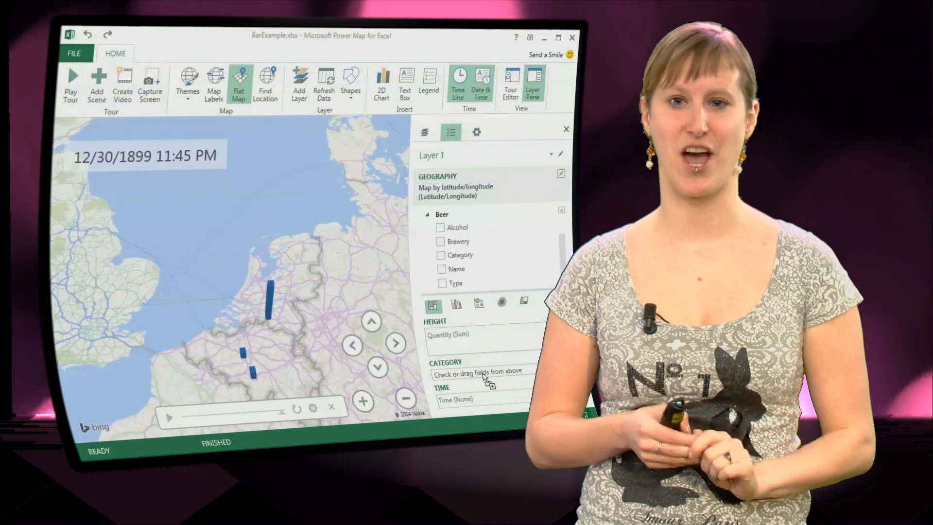
Step: Colour the brewery columns by the Beer table's Category field
{"action": "left_click", "coordinate": [441, 255]}
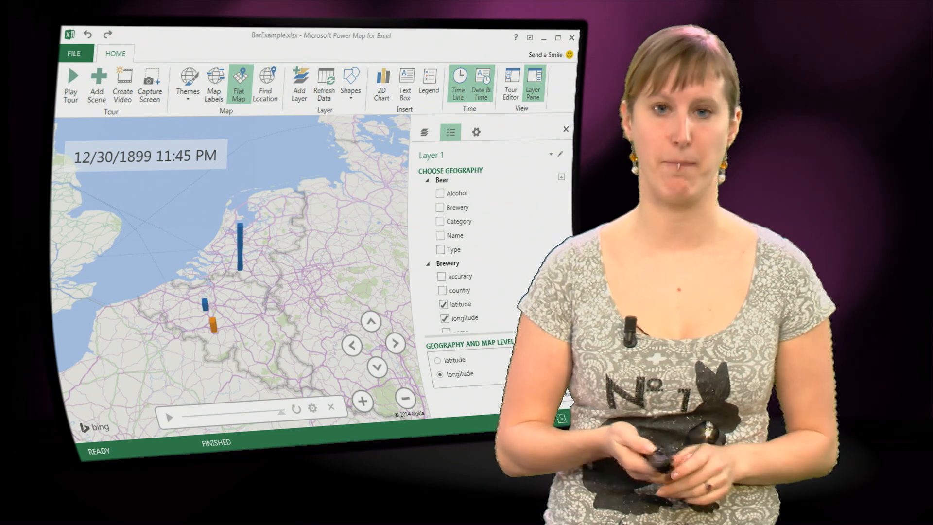
Step: Pan the map to the United States and zoom in on the Midwest brewery columns
{"action": "left_click", "coordinate": [405, 399]}
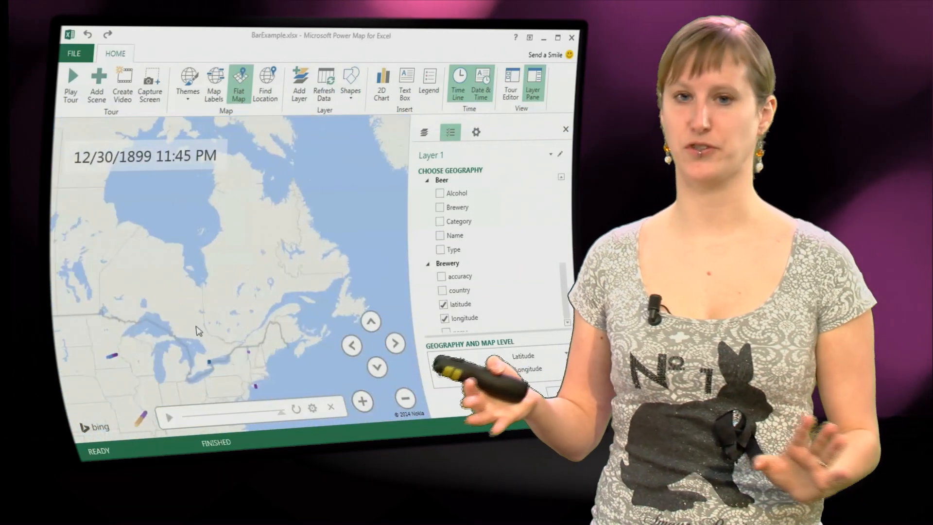
{"action": "left_click", "coordinate": [362, 402]}
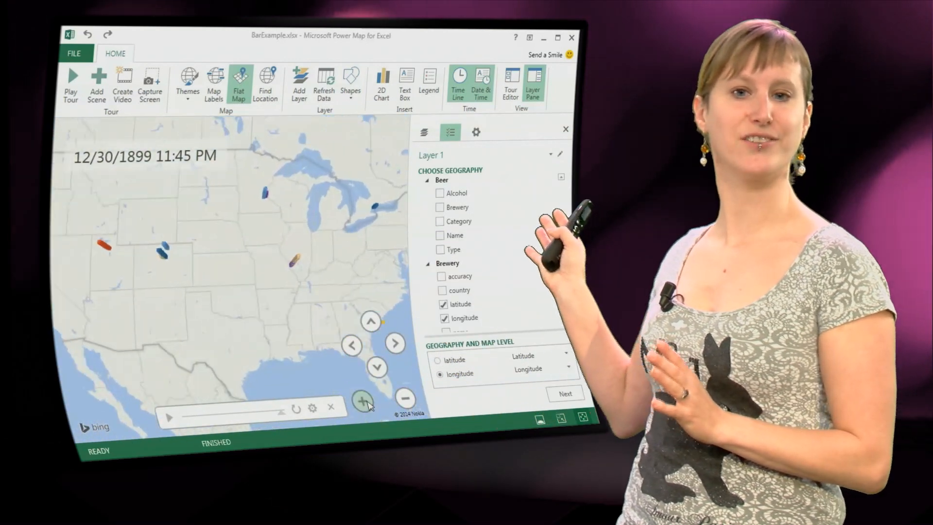
{"action": "left_click", "coordinate": [363, 400]}
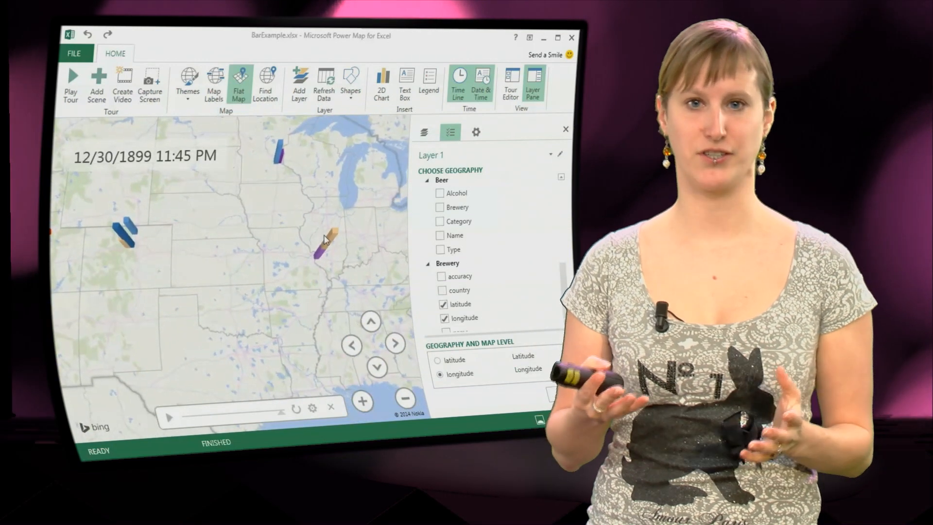